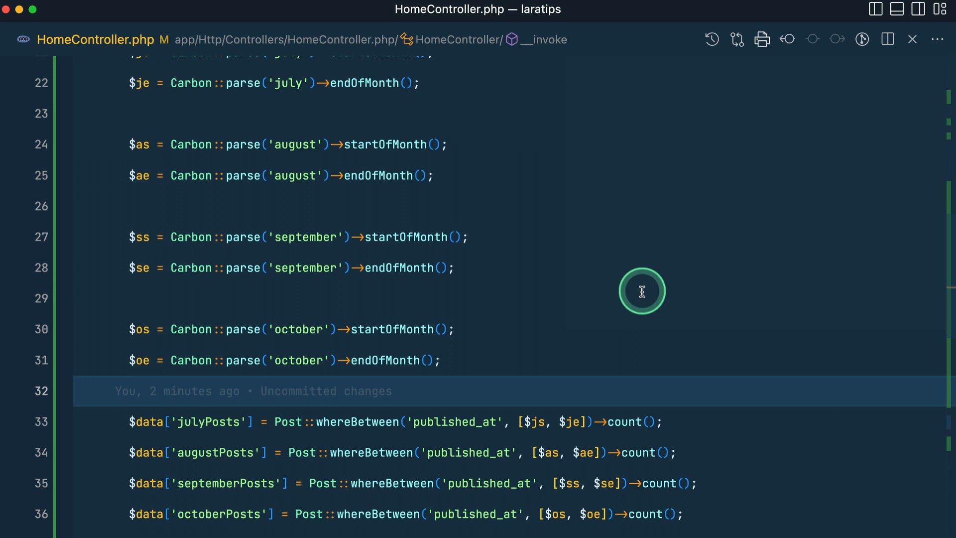
mouse_move(312, 342)
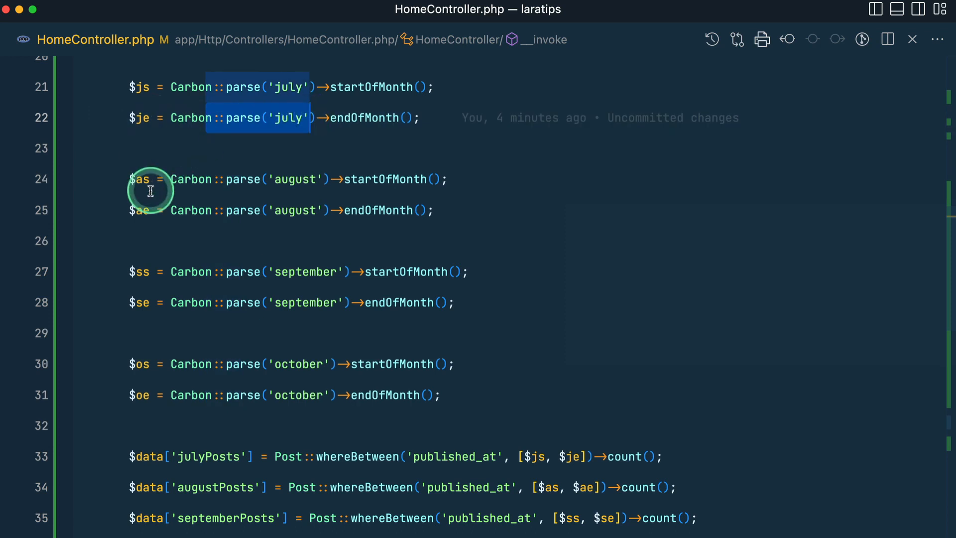
Scroll the Debugbar Queries list to compare the four count queries with the 62.86 ms SUM query.
scroll("down", 3)
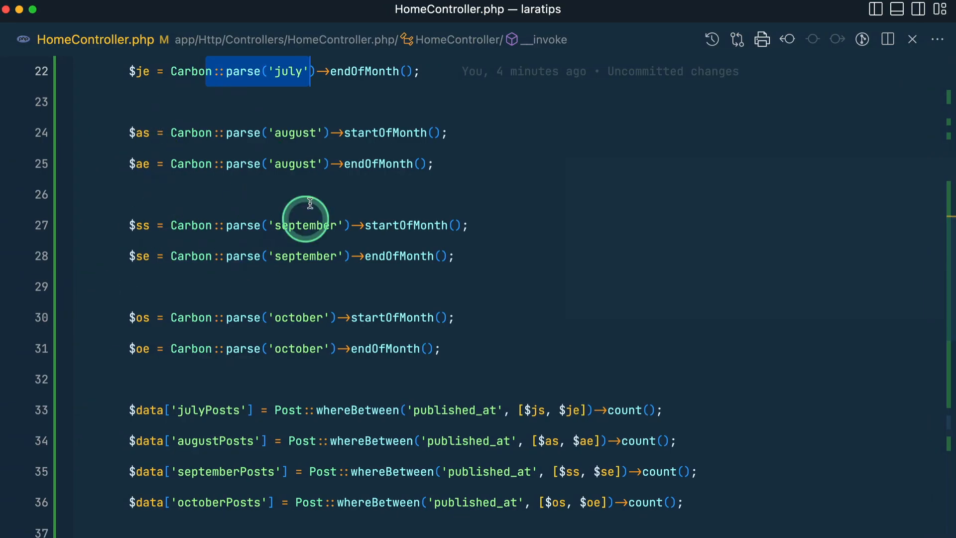
scroll("up", 3)
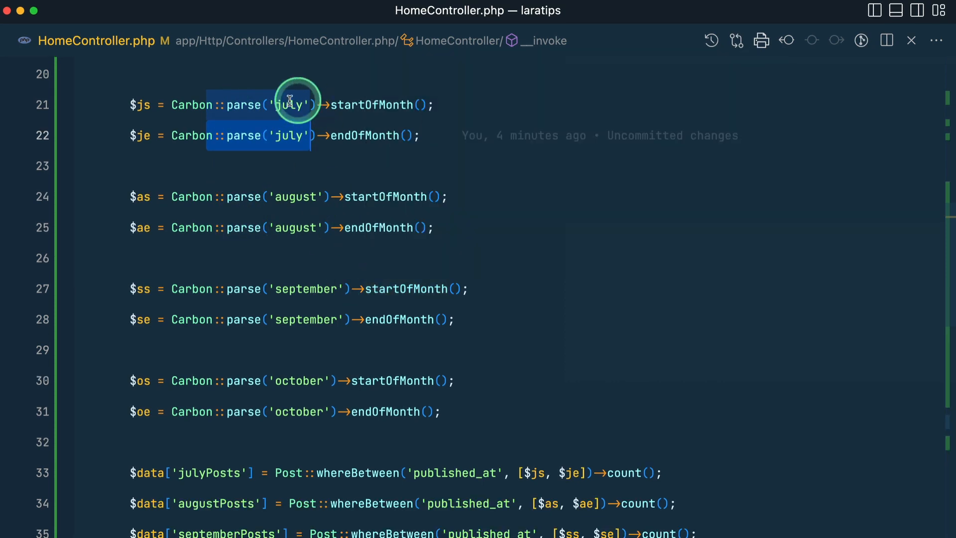
scroll("down", 3)
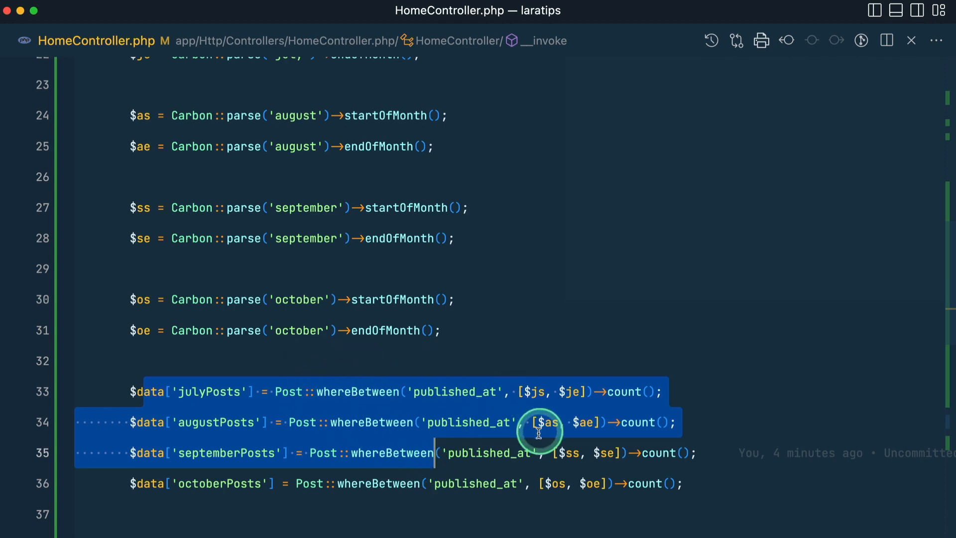
scroll("down", 3)
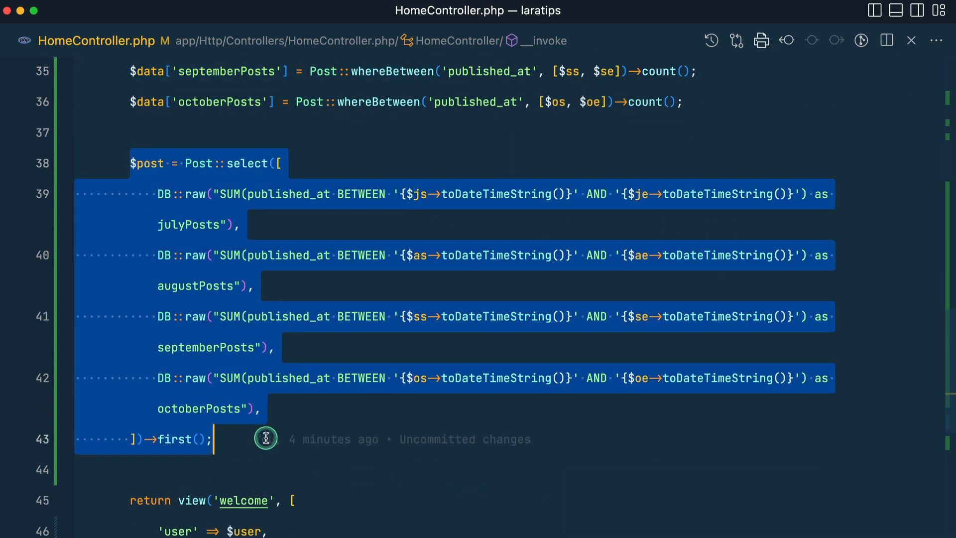
left_click(229, 218)
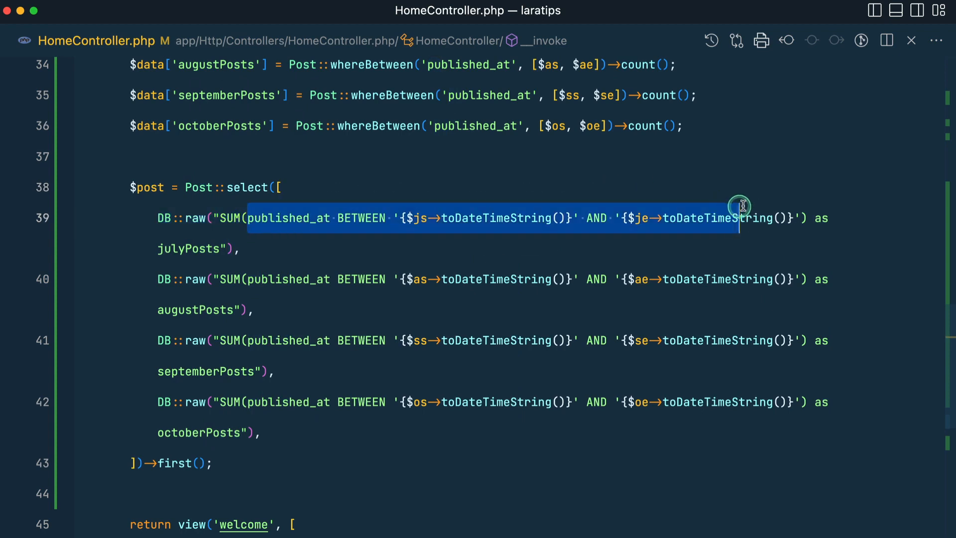
mouse_move(507, 218)
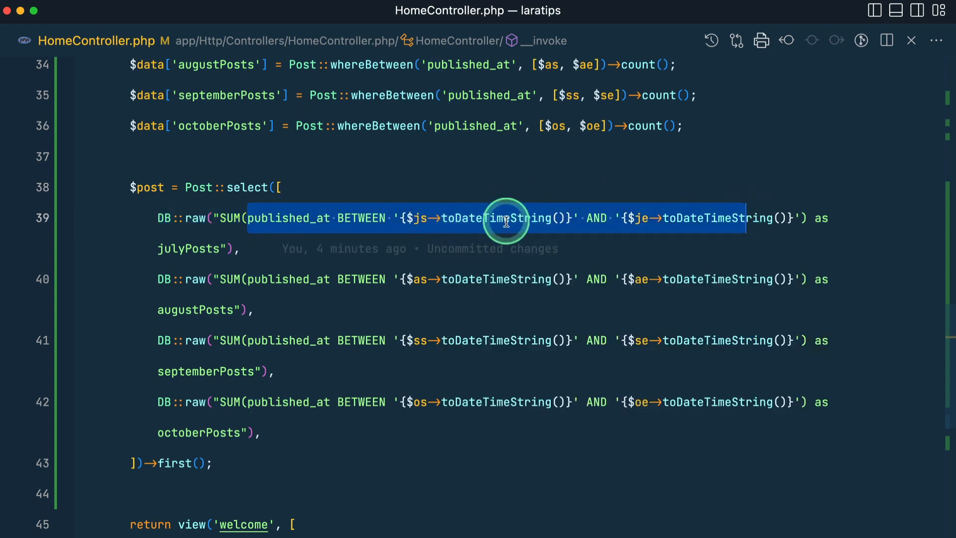
mouse_move(558, 205)
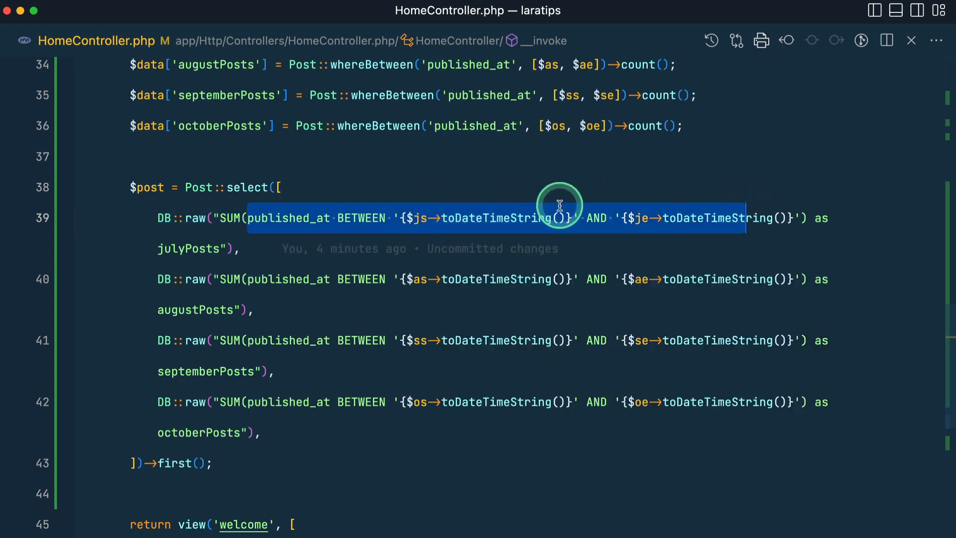
scroll("down", 3)
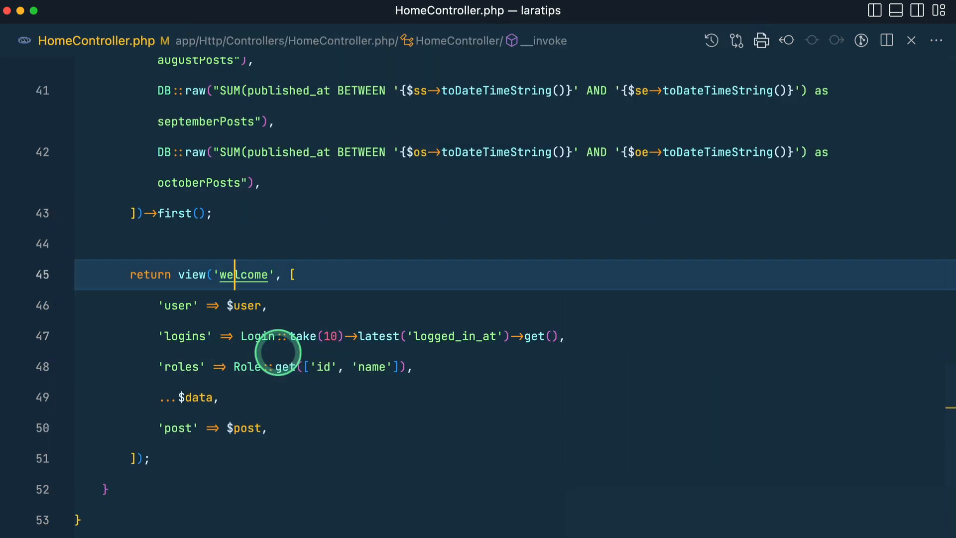
scroll("up", 3)
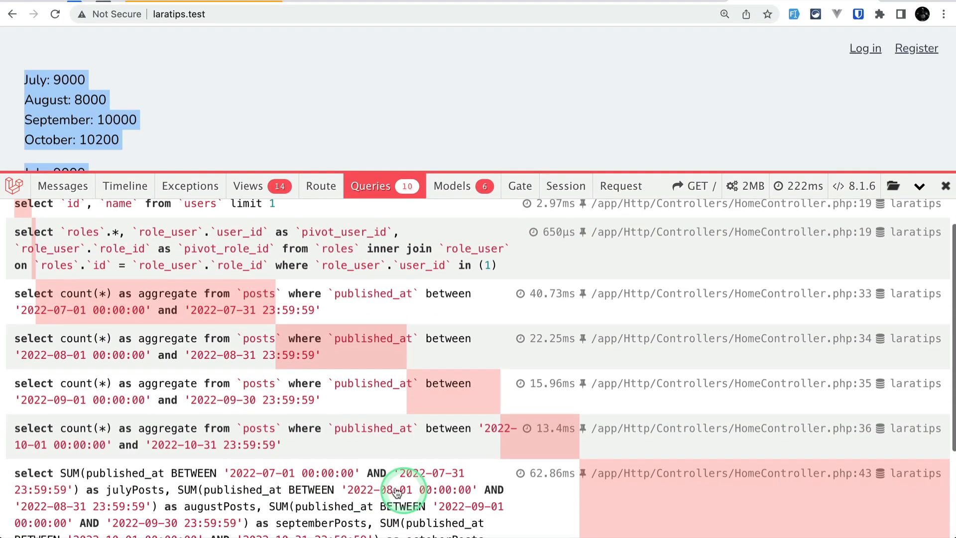
scroll("down", 3)
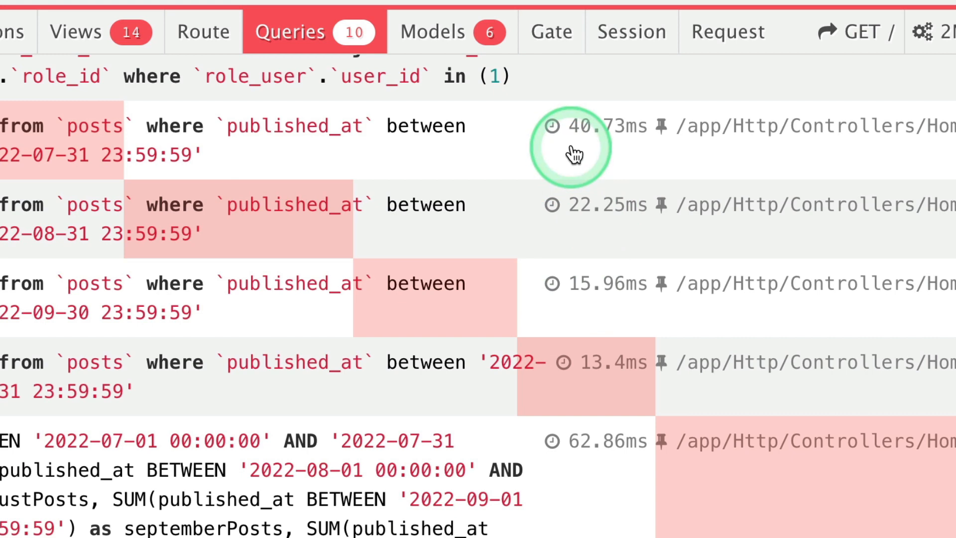
mouse_move(581, 287)
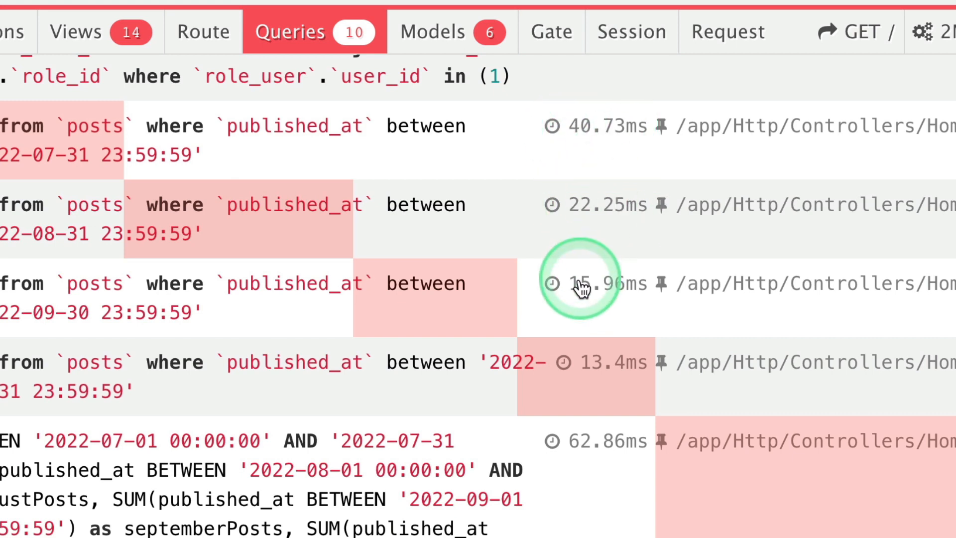
mouse_move(629, 376)
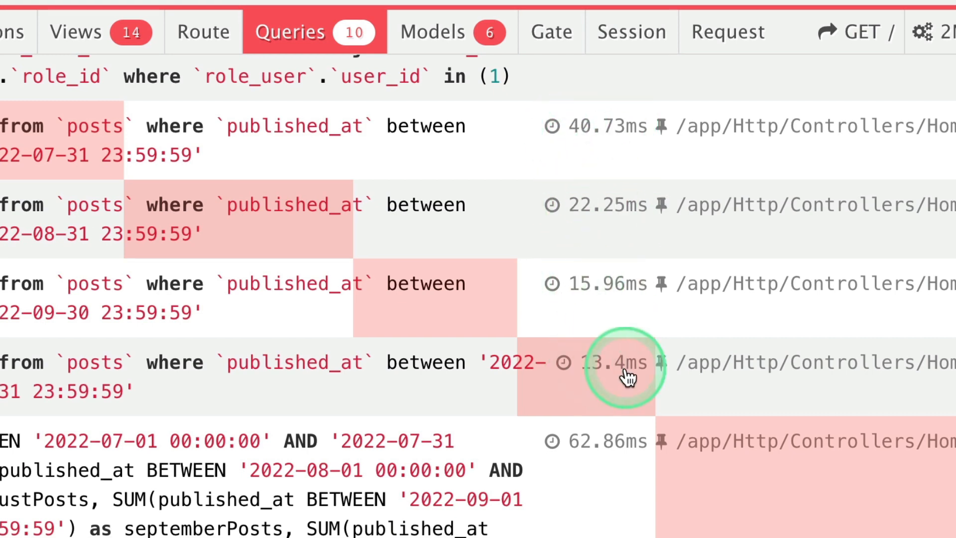